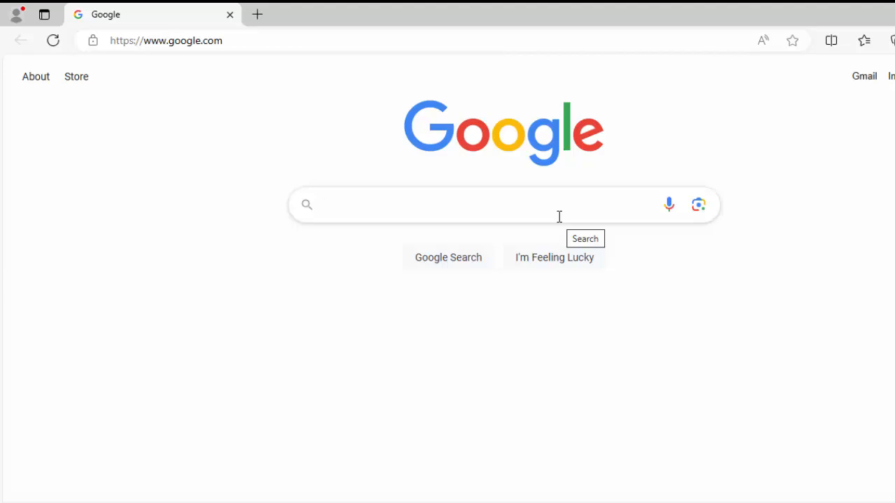
Search Google for 'notepad++'
{"action": "type", "text": "notepad++"}
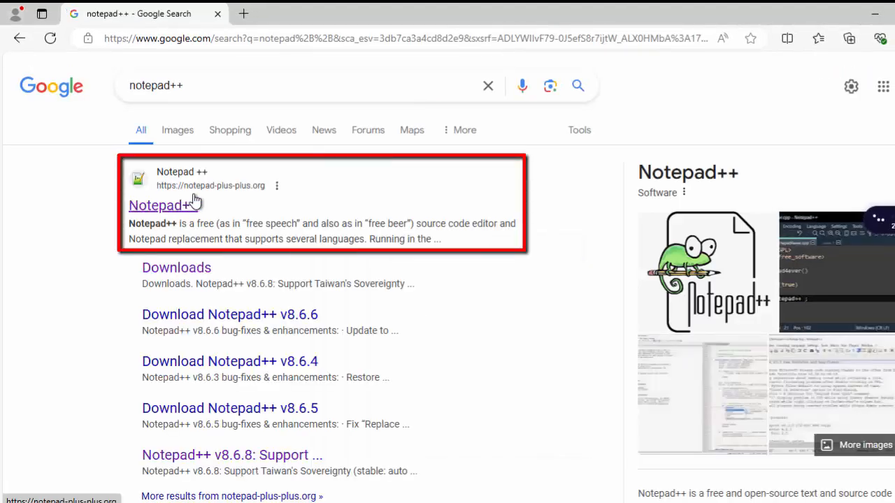
From the official site reach the v8.6.8 release page with its installer links in view
{"action": "left_click", "coordinate": [164, 204]}
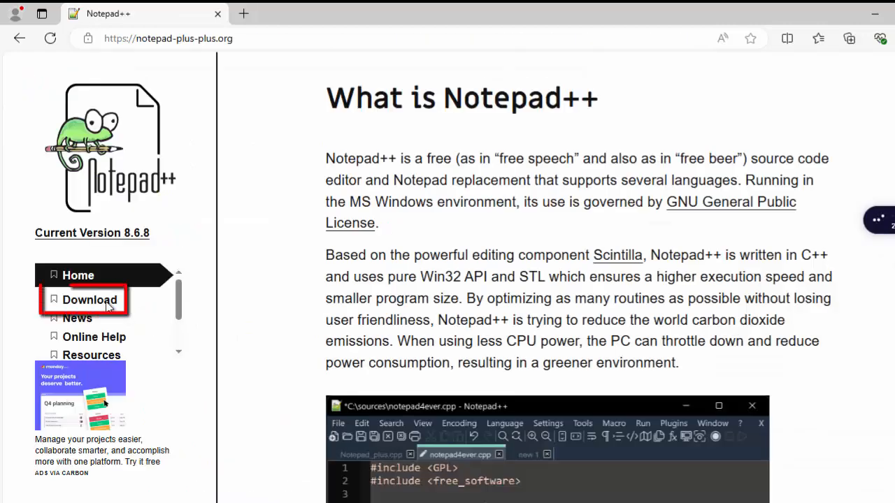
{"action": "left_click", "coordinate": [89, 299]}
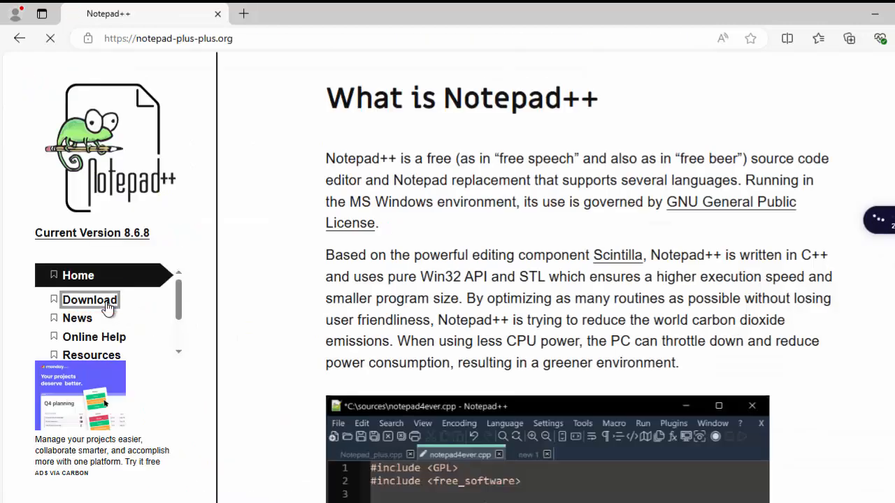
{"action": "left_click", "coordinate": [89, 299]}
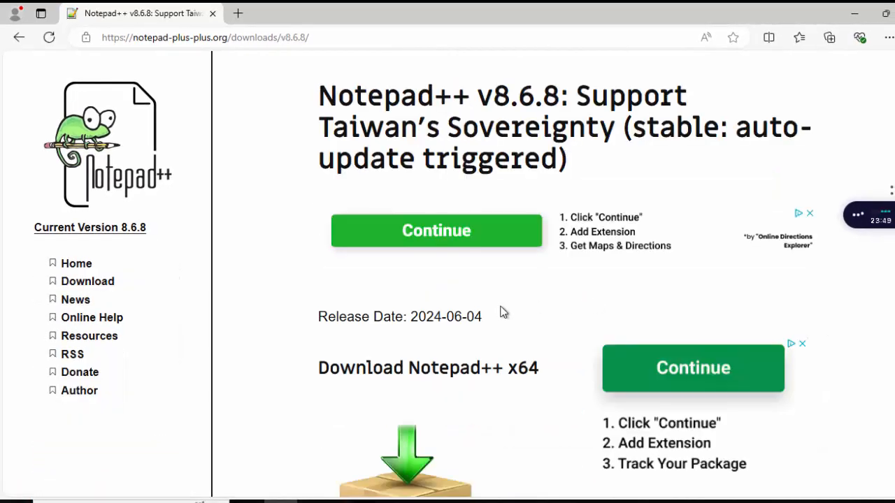
{"action": "scroll", "scroll_direction": "down", "scroll_amount": 3}
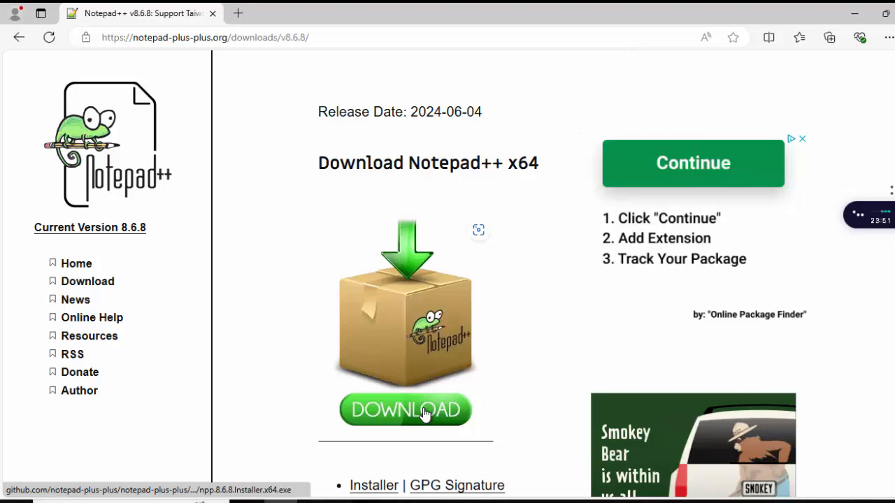
{"action": "scroll", "scroll_direction": "down", "scroll_amount": 3}
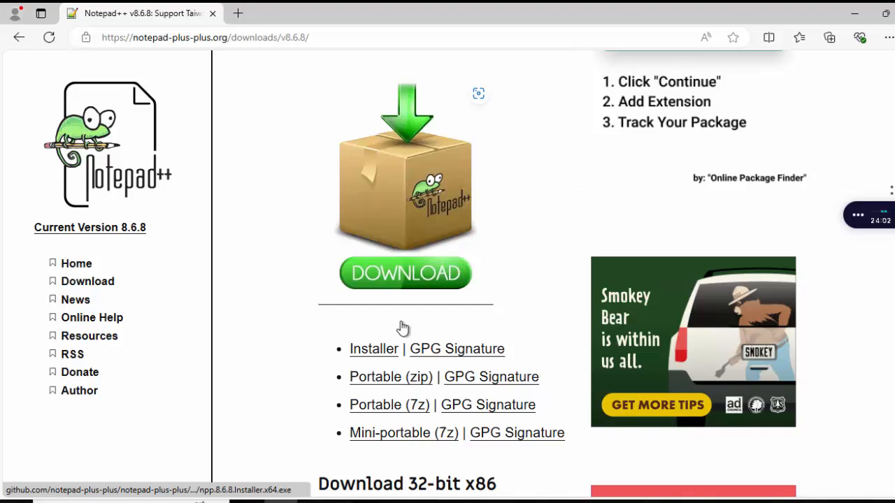
{"action": "mouse_move", "coordinate": [374, 349]}
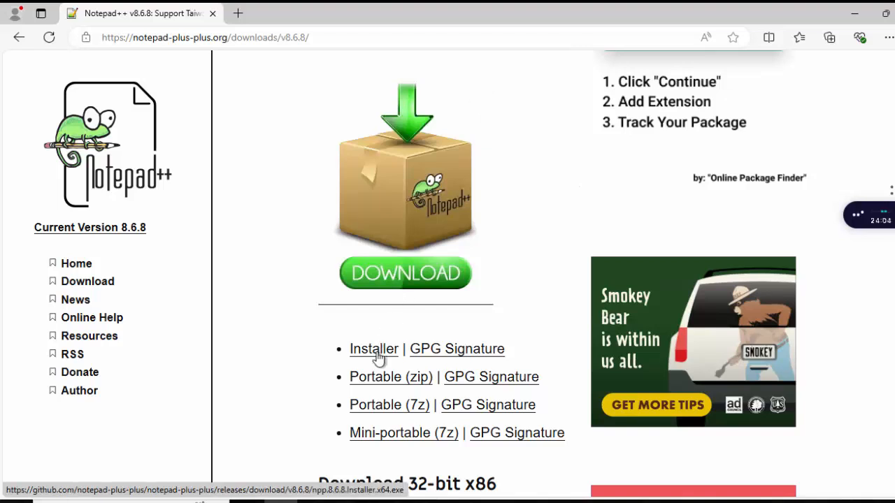
Download npp.8.6.8.Installer.x64.exe and run it from the Downloads folder
{"action": "left_click", "coordinate": [373, 349]}
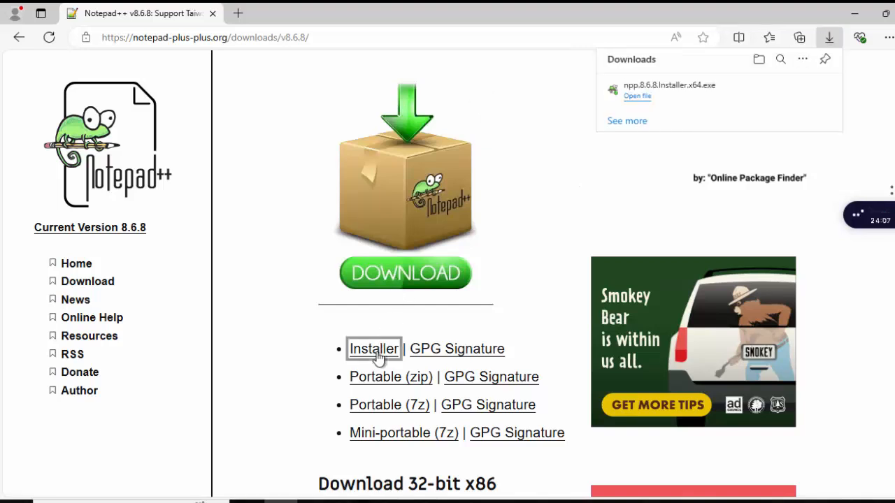
{"action": "mouse_move", "coordinate": [788, 98]}
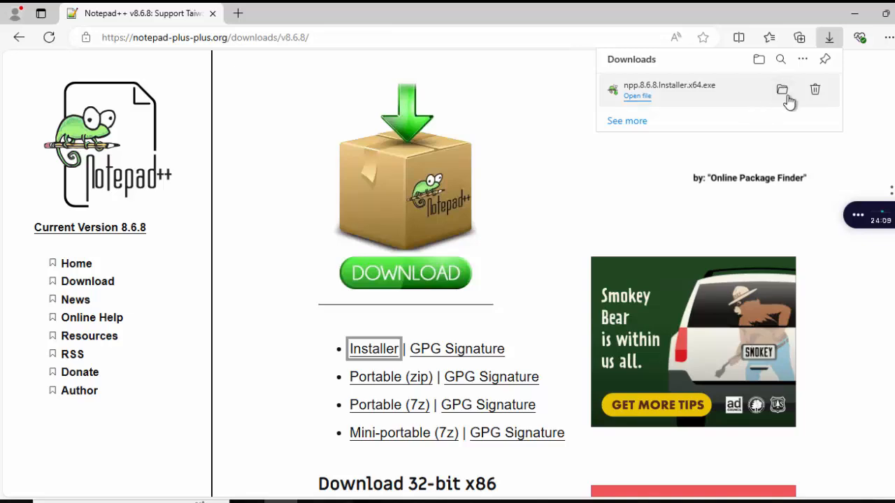
{"action": "left_click", "coordinate": [781, 89]}
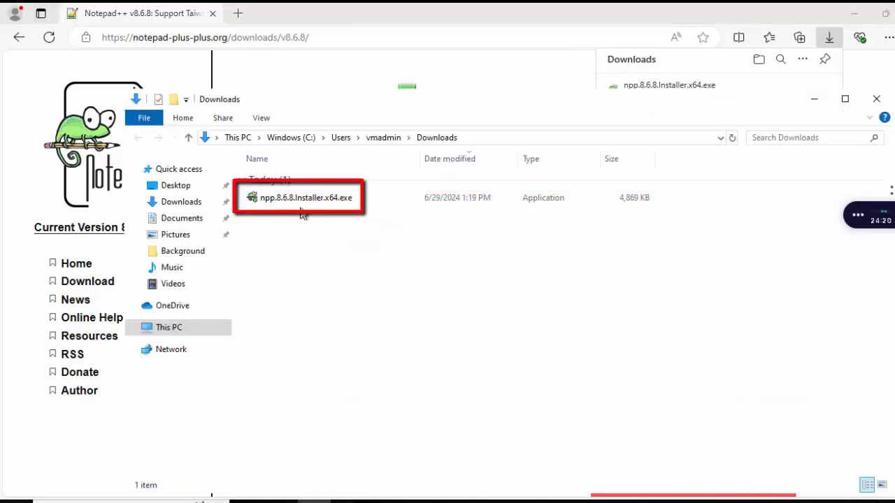
{"action": "right_click", "coordinate": [302, 198]}
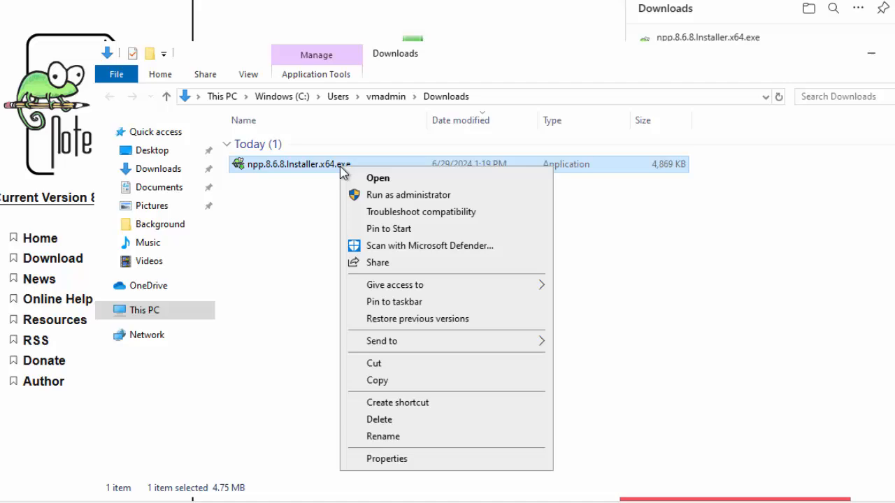
{"action": "left_click", "coordinate": [377, 178]}
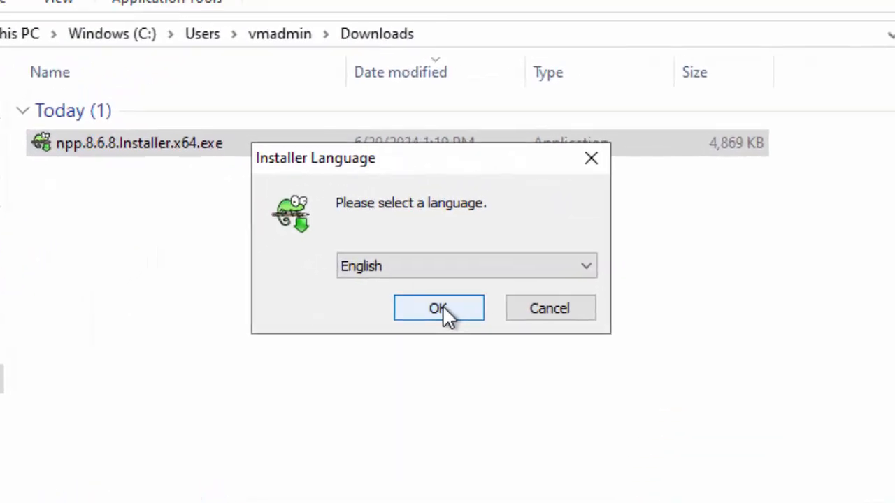
Install in English with the license accepted to C:\Program Files\Notepad++, finishing with Run Notepad++ checked
{"action": "left_click", "coordinate": [439, 308]}
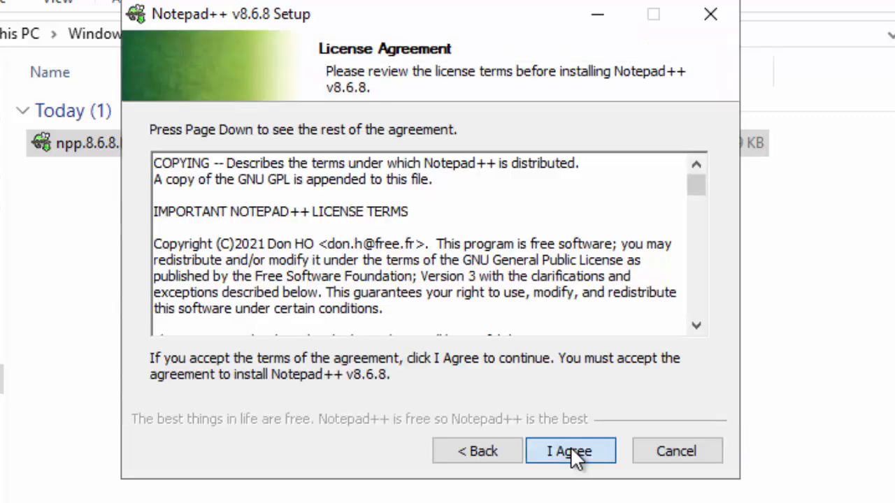
{"action": "left_click", "coordinate": [571, 450]}
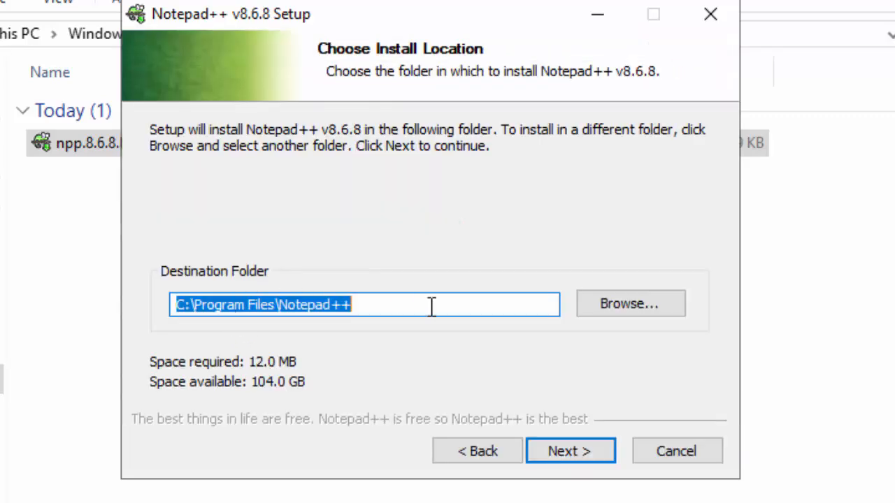
{"action": "mouse_move", "coordinate": [464, 322]}
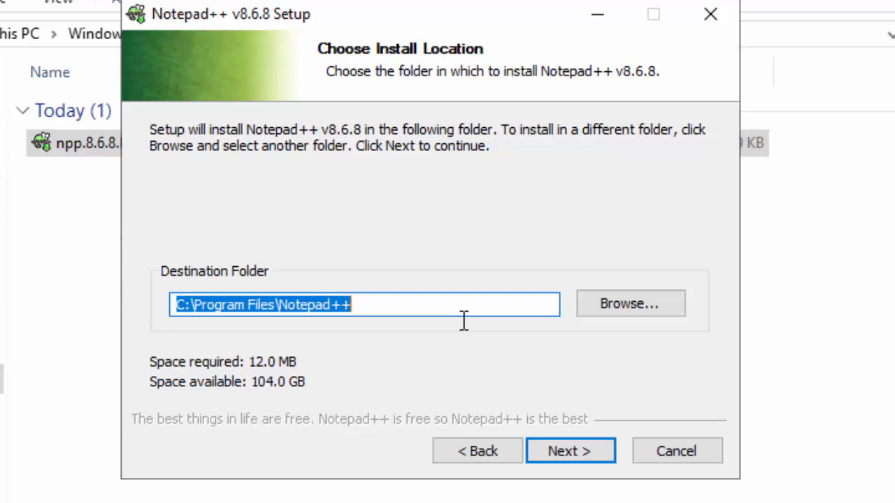
{"action": "left_click", "coordinate": [570, 450]}
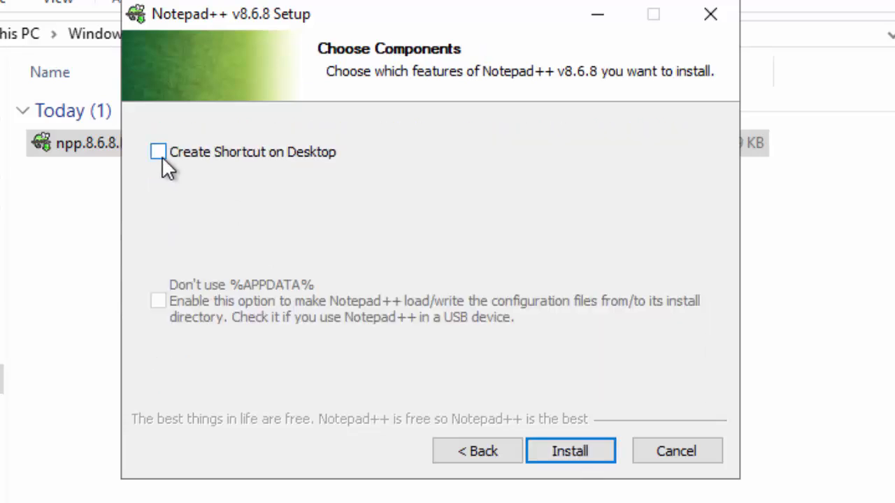
{"action": "left_click", "coordinate": [570, 450]}
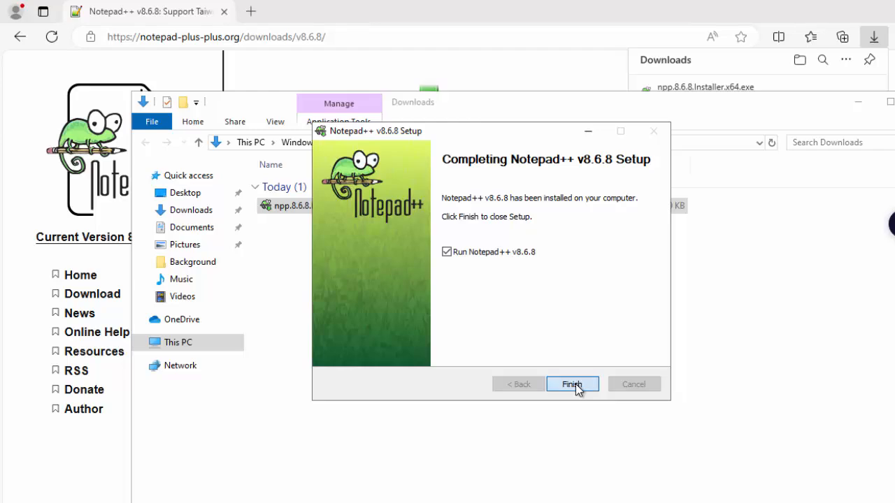
{"action": "left_click", "coordinate": [572, 383]}
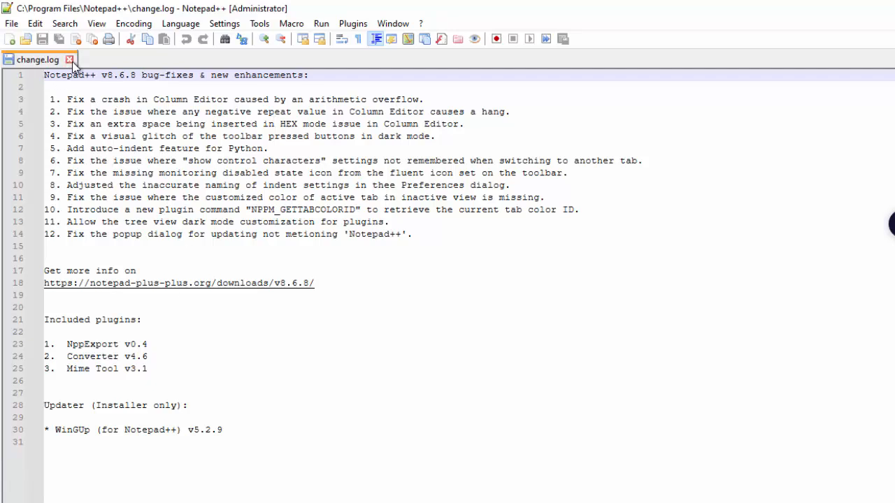
{"action": "left_click", "coordinate": [68, 58]}
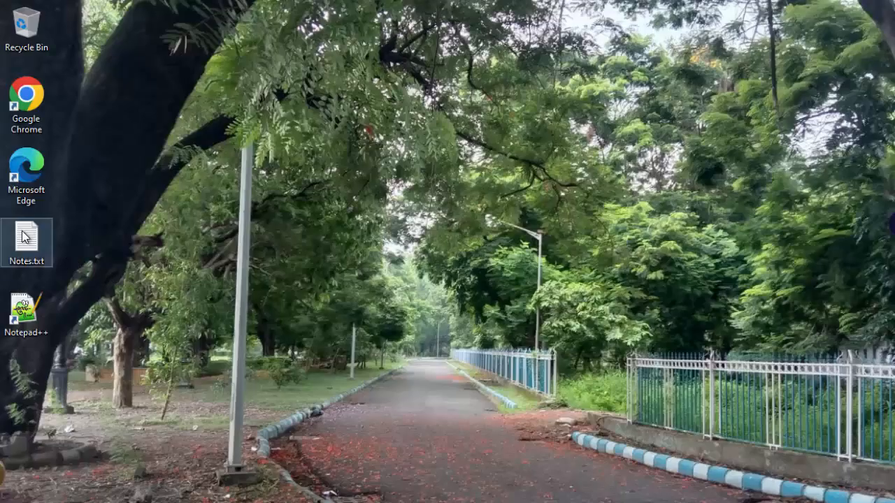
{"action": "right_click", "coordinate": [25, 234]}
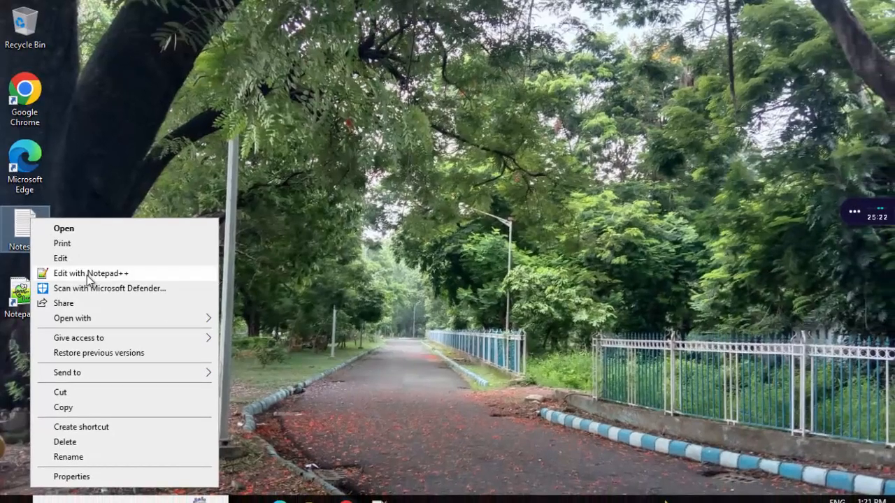
{"action": "left_click", "coordinate": [90, 273]}
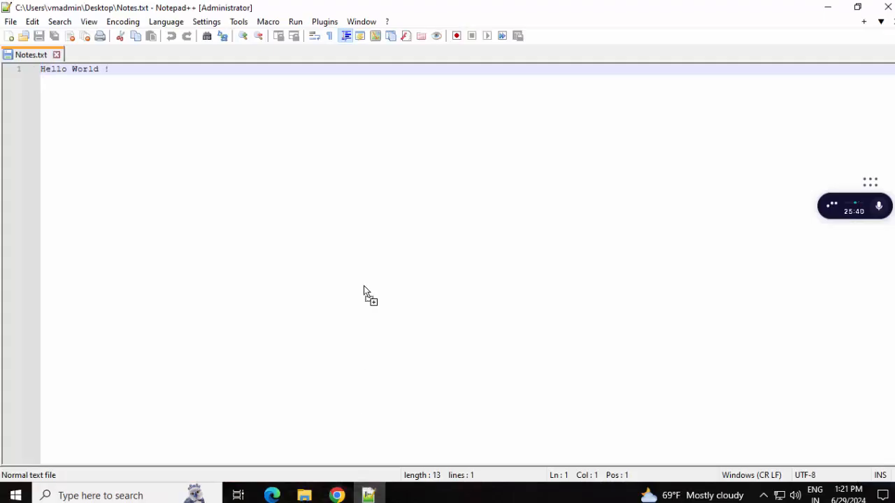
{"action": "left_click", "coordinate": [828, 7]}
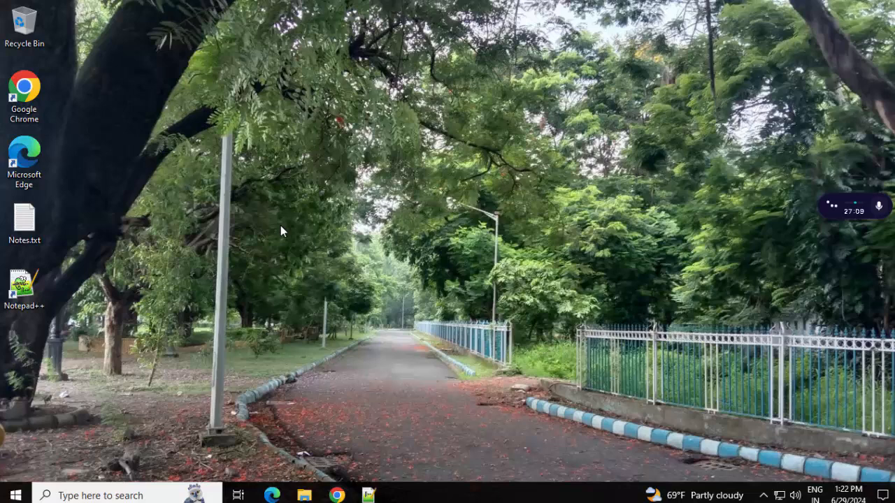
For Notes.txt choose another app, tick 'Always use this app for .txt files' and browse the PC for it
{"action": "left_click", "coordinate": [25, 217]}
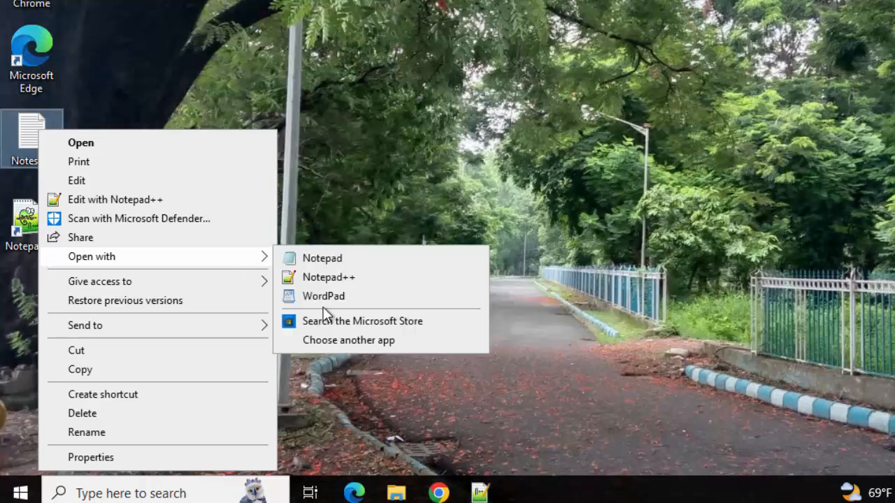
{"action": "left_click", "coordinate": [348, 340]}
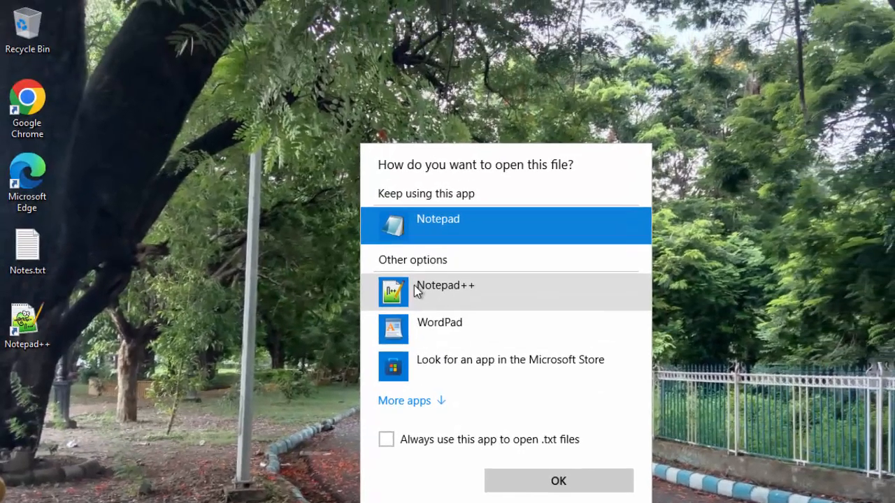
{"action": "mouse_move", "coordinate": [454, 293]}
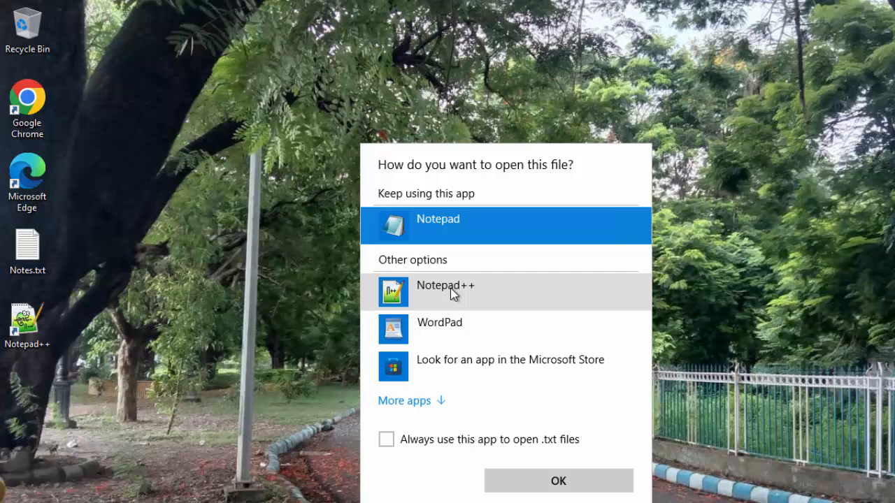
{"action": "mouse_move", "coordinate": [481, 351]}
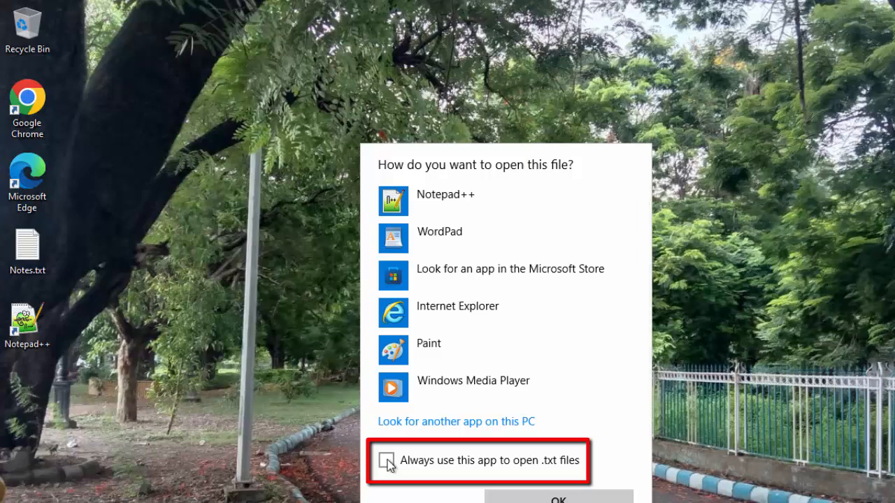
{"action": "left_click", "coordinate": [386, 462]}
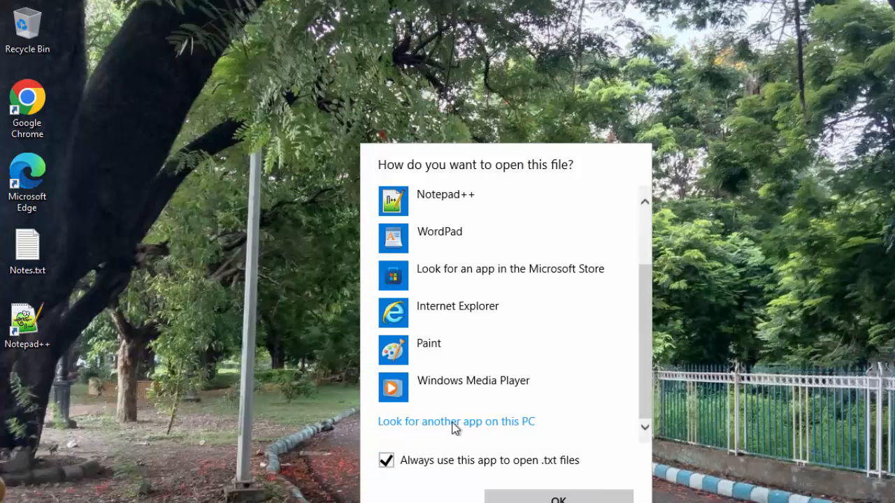
{"action": "left_click", "coordinate": [455, 422]}
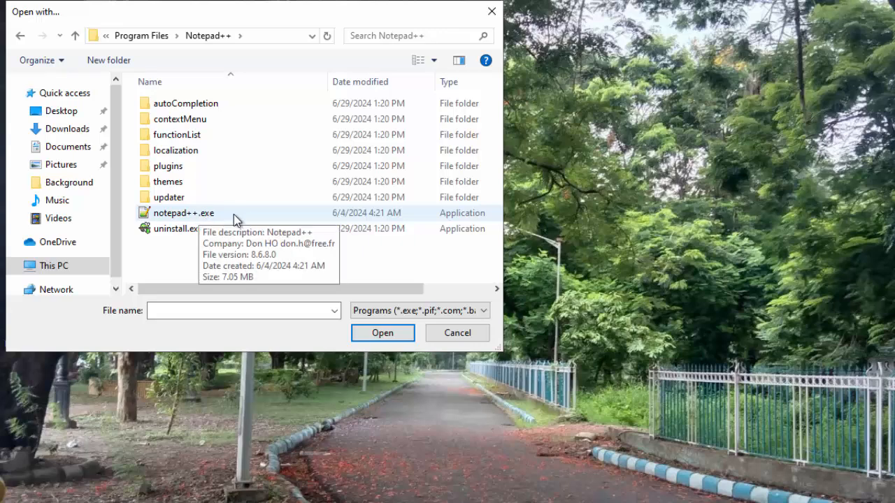
Select notepad++.exe in the Notepad++ program folder as the app for .txt files
{"action": "left_click", "coordinate": [184, 213]}
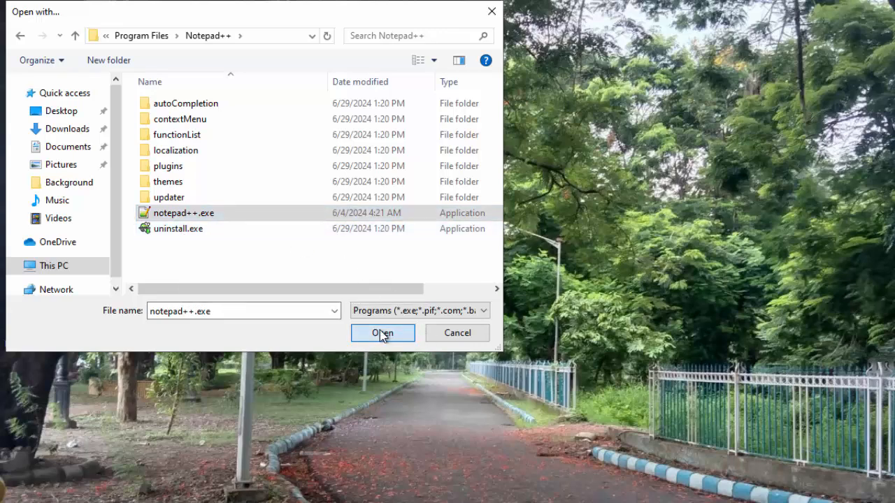
{"action": "left_click", "coordinate": [383, 332]}
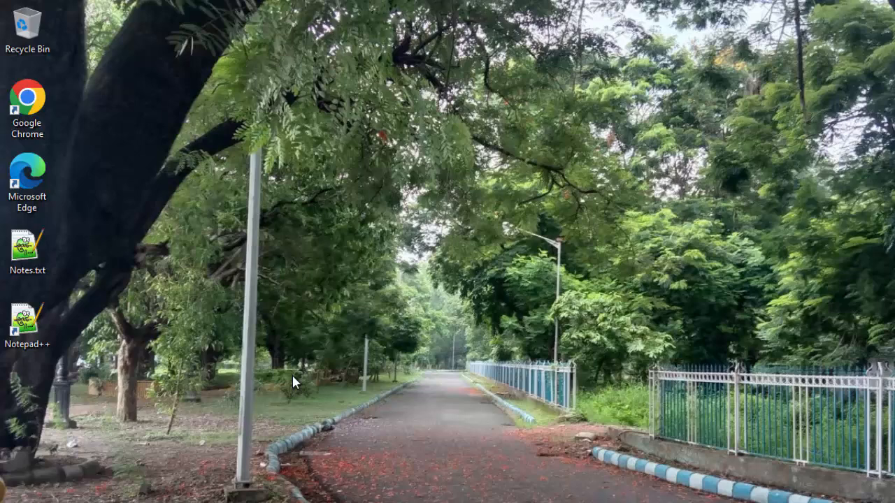
Open Notes.txt from the desktop in Notepad++, showing 'Hello World !'
{"action": "left_click", "coordinate": [28, 251]}
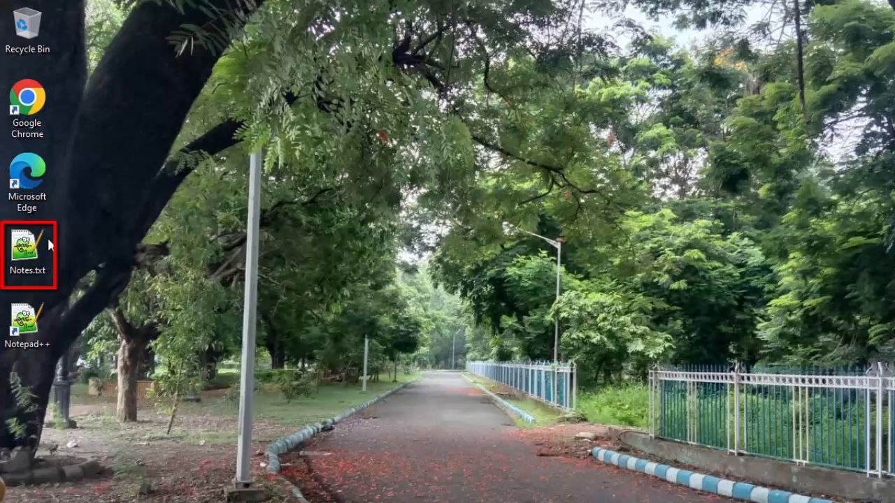
{"action": "mouse_move", "coordinate": [129, 226]}
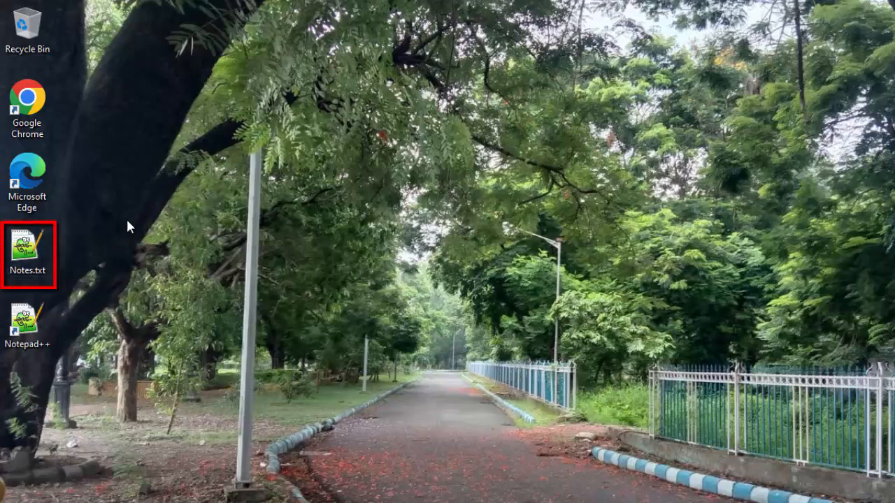
{"action": "mouse_move", "coordinate": [26, 249]}
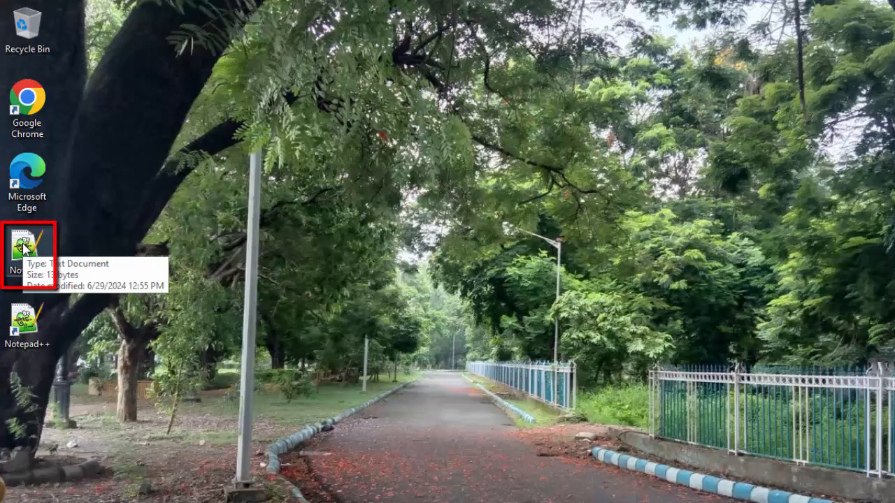
{"action": "mouse_move", "coordinate": [133, 244]}
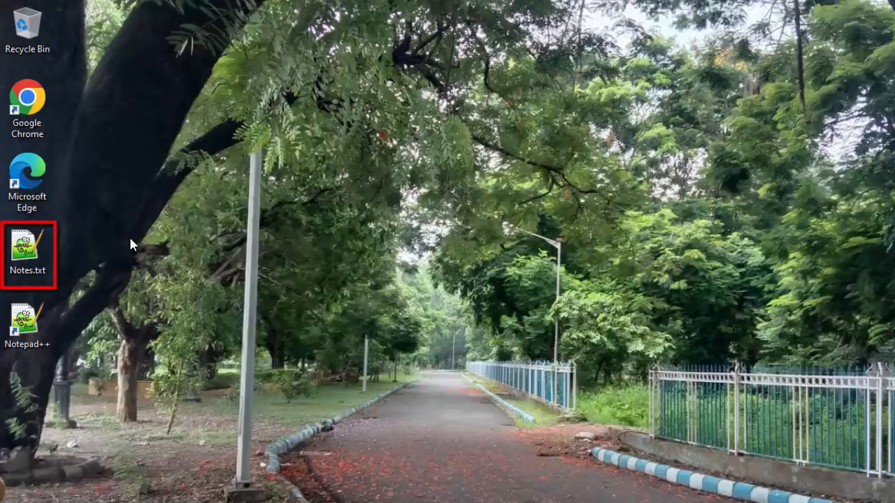
{"action": "double_click", "coordinate": [28, 249]}
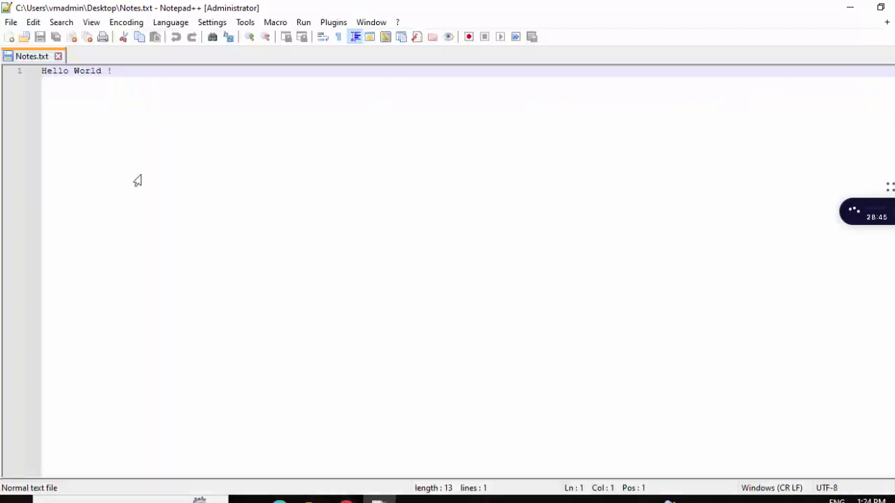
{"action": "mouse_move", "coordinate": [213, 143]}
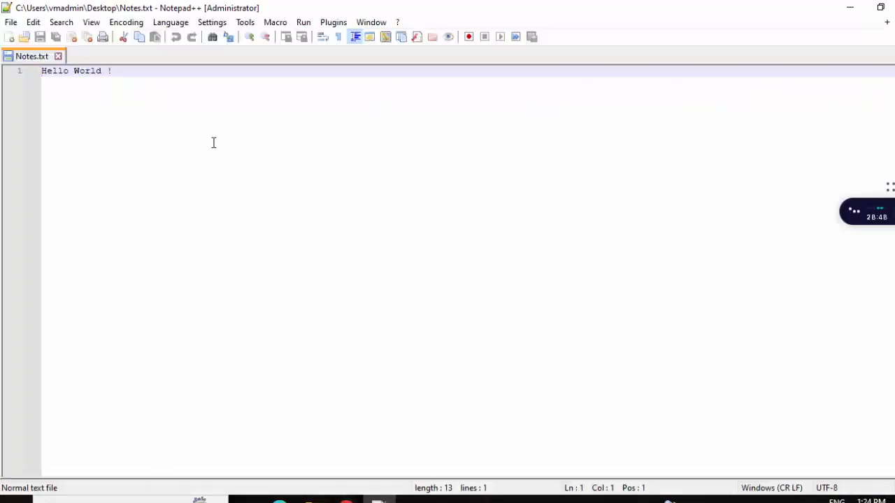